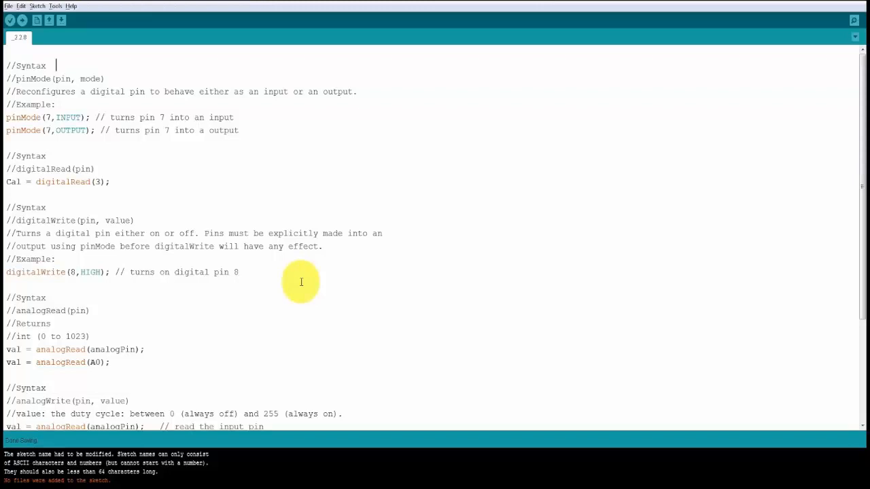
pyautogui.moveTo(42, 132)
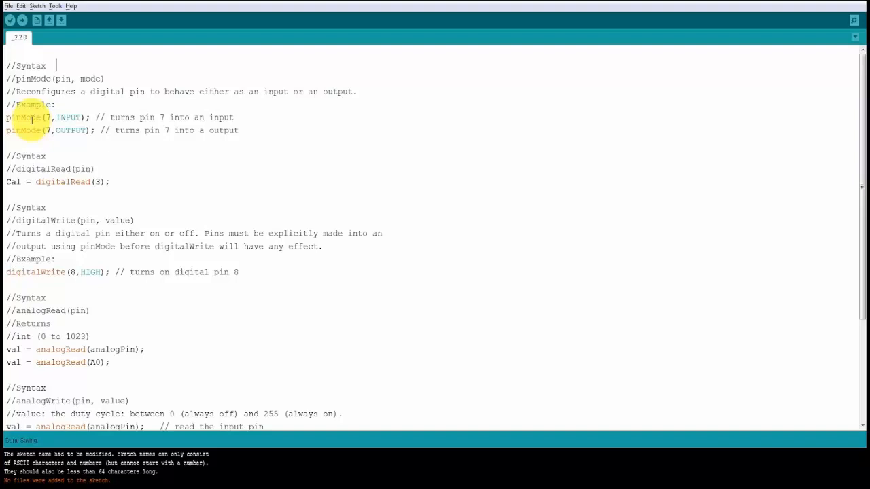
pyautogui.moveTo(41, 91)
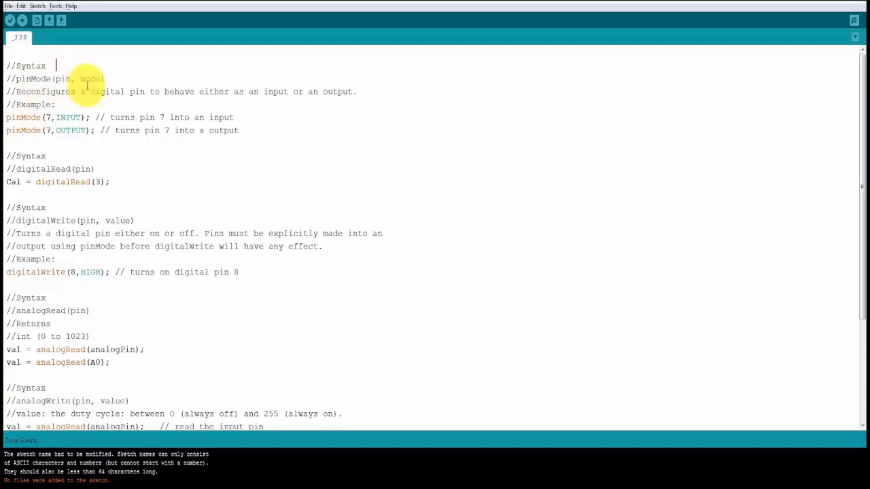
pyautogui.moveTo(30, 117)
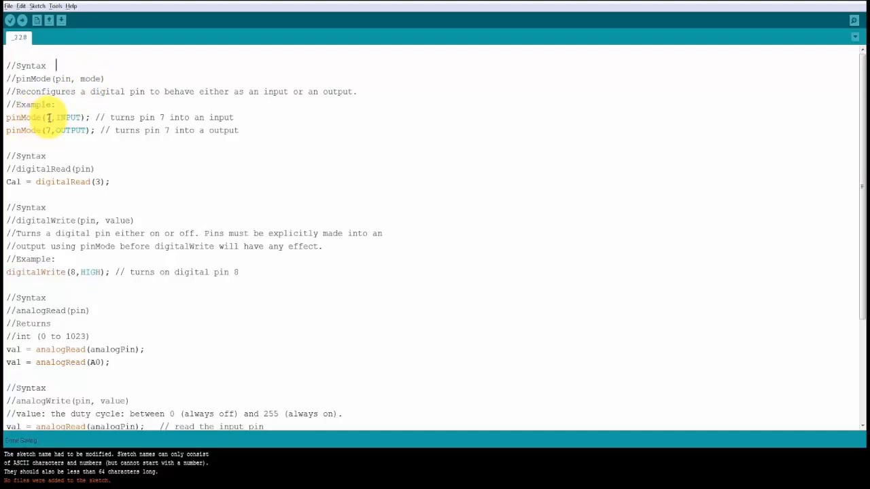
pyautogui.moveTo(160, 117)
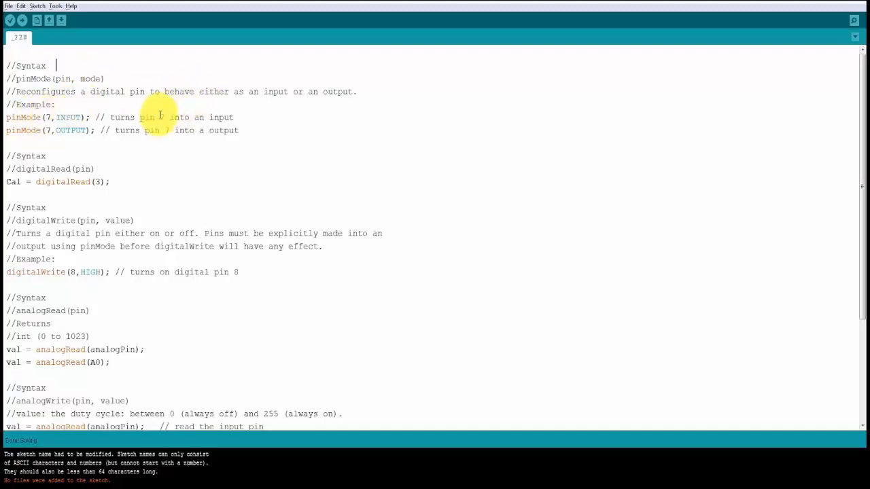
pyautogui.moveTo(68, 119)
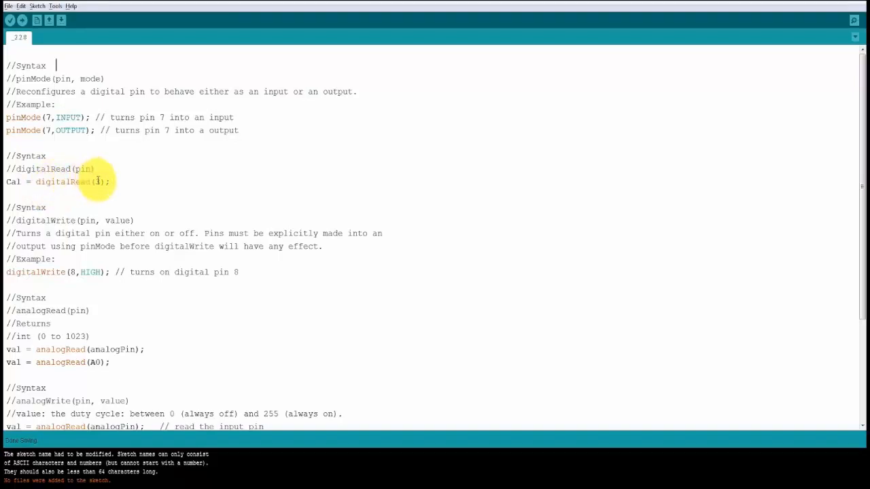
# Change the AnalogReadSerial sketch's analog input pin to A3.
pyautogui.write('3')
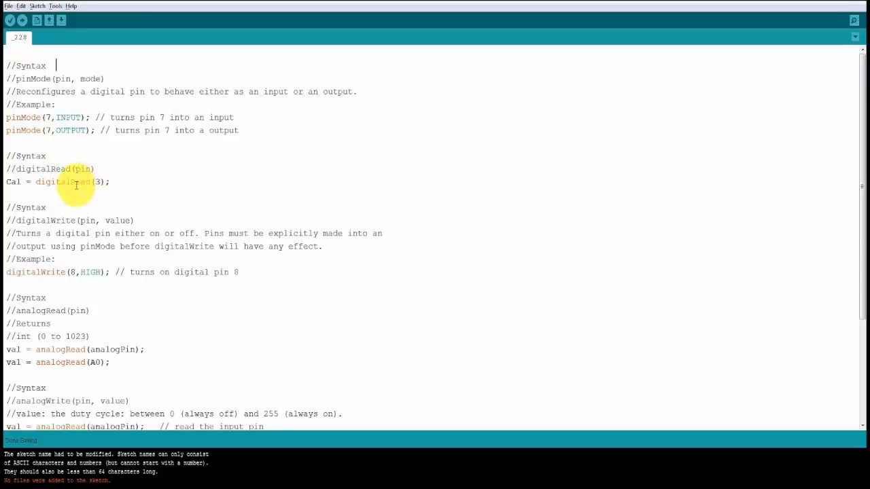
pyautogui.moveTo(60, 189)
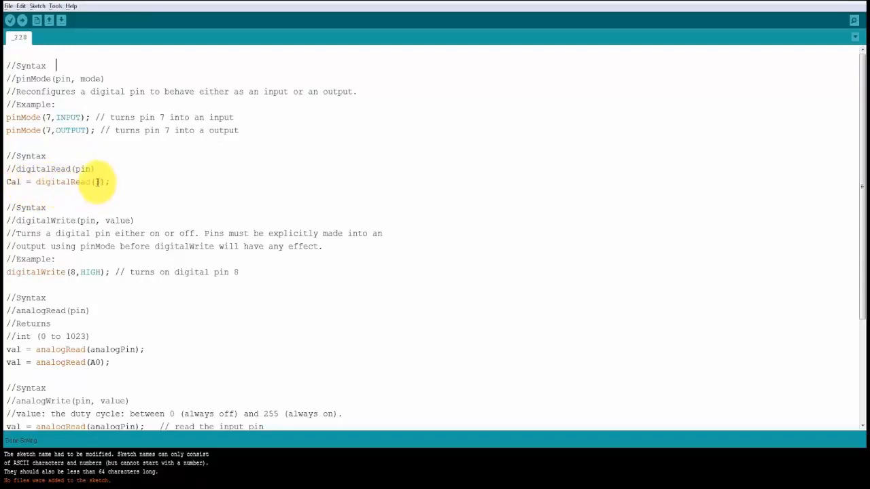
pyautogui.write('3')
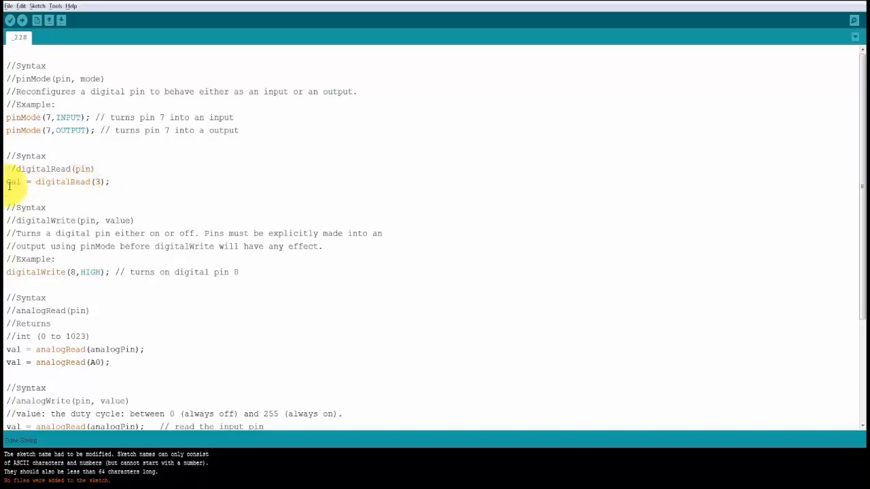
pyautogui.click(56, 65)
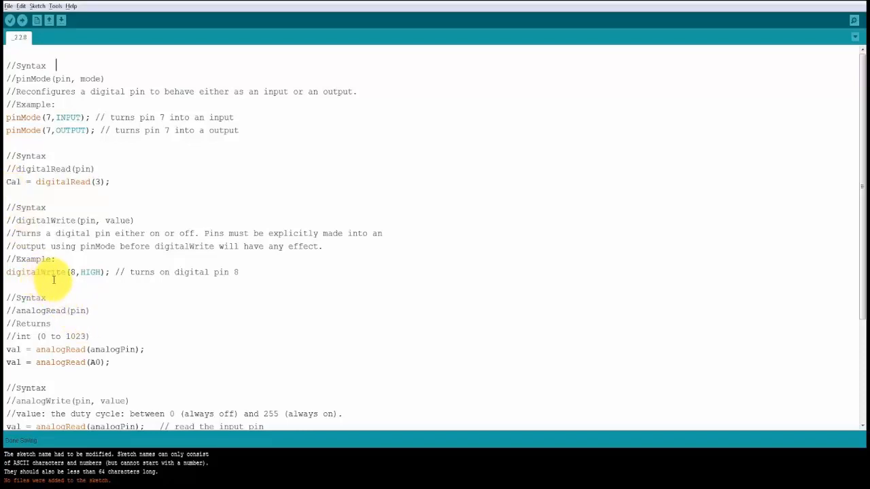
pyautogui.moveTo(87, 278)
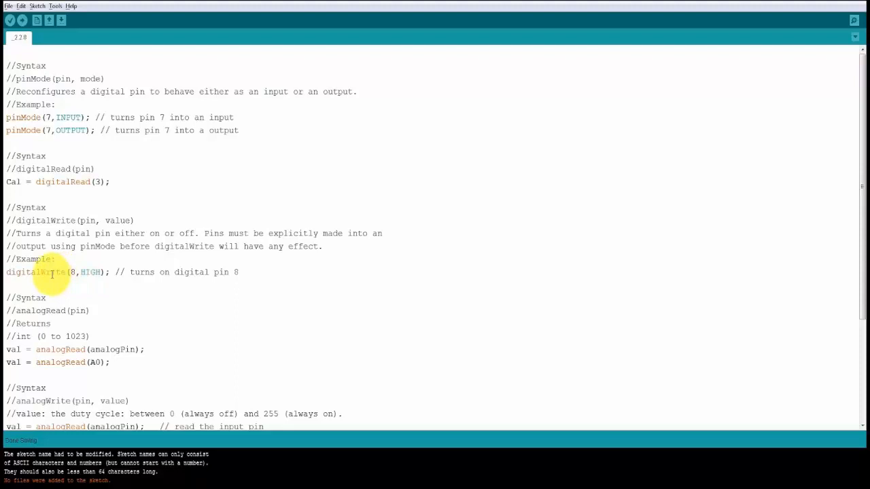
pyautogui.moveTo(75, 271)
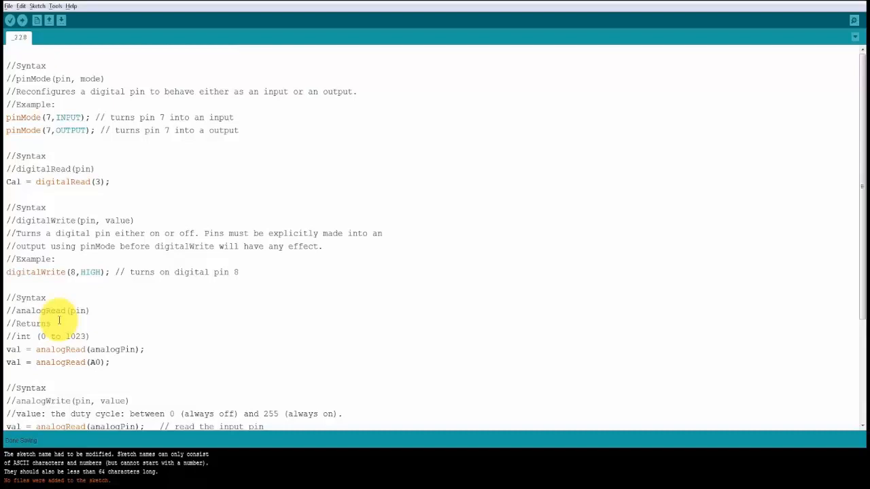
pyautogui.click(55, 66)
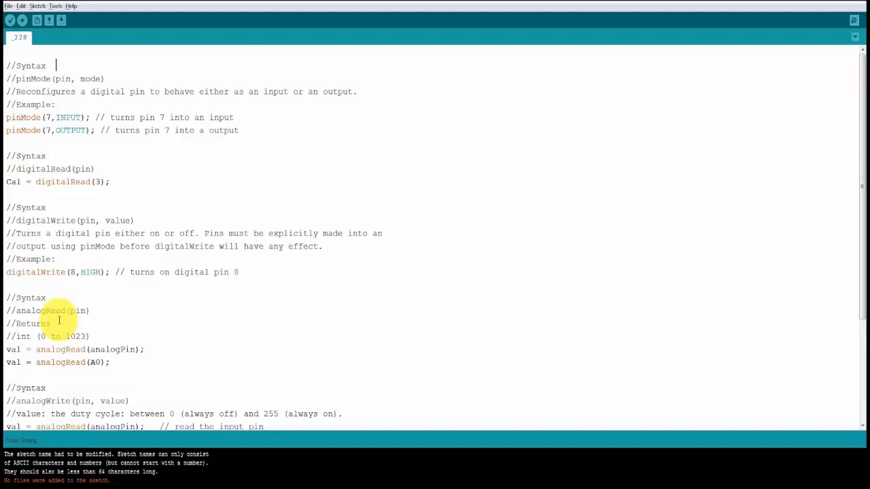
pyautogui.moveTo(56, 353)
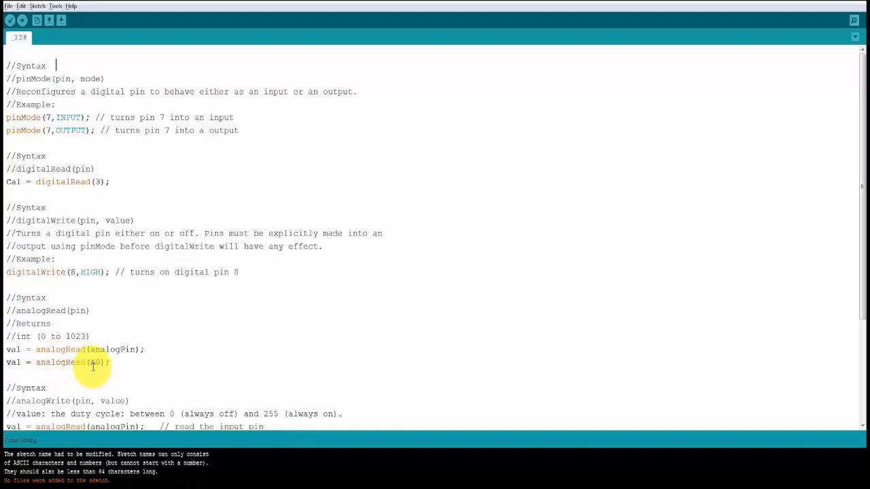
# Add '/ 4' to the reading code, check the 1023 maximum comment, and upload to the Uno.
pyautogui.scroll(-3)
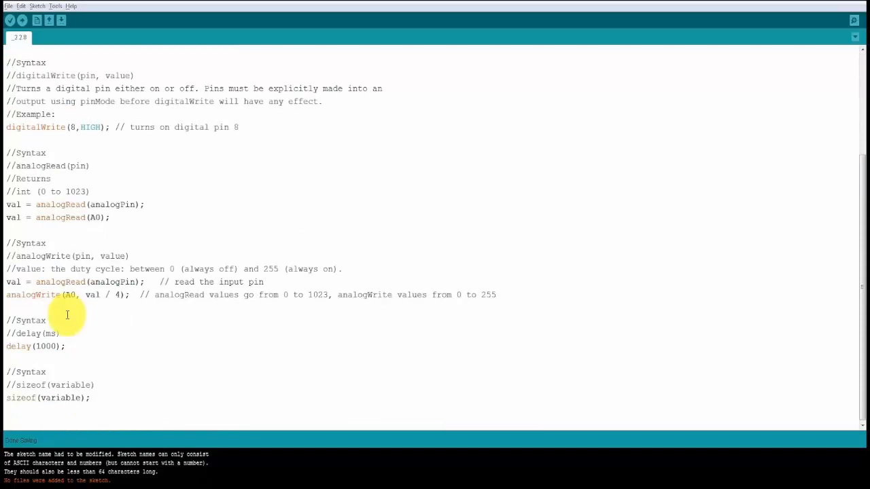
pyautogui.moveTo(30, 304)
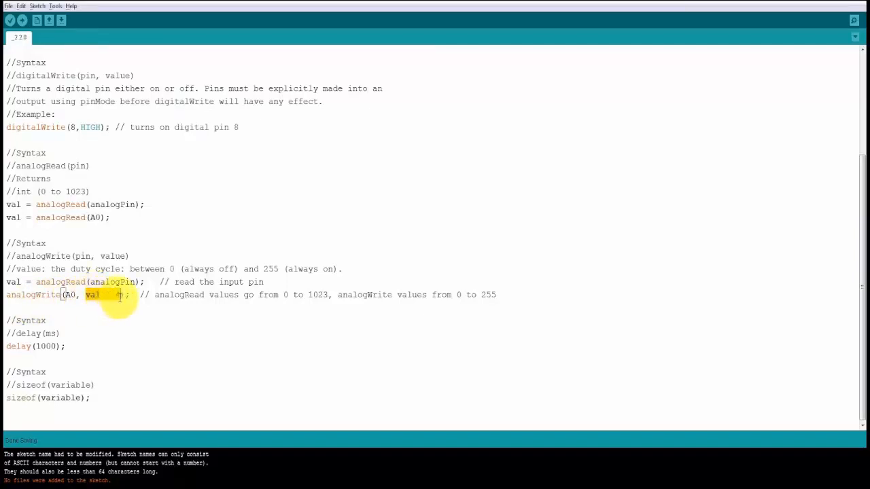
pyautogui.write('/ 4')
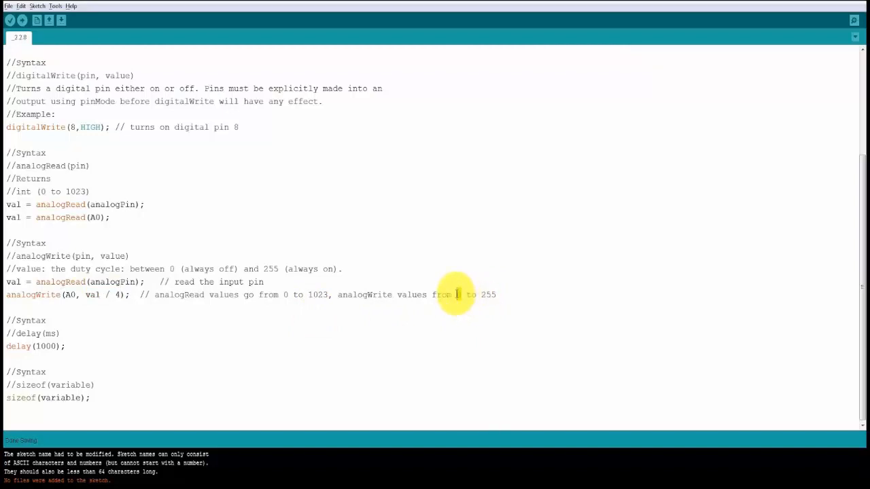
pyautogui.moveTo(459, 294)
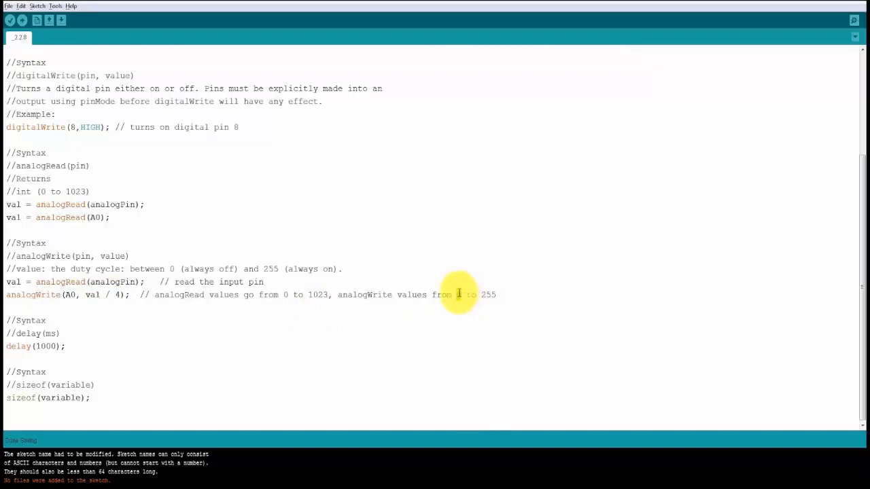
pyautogui.moveTo(472, 303)
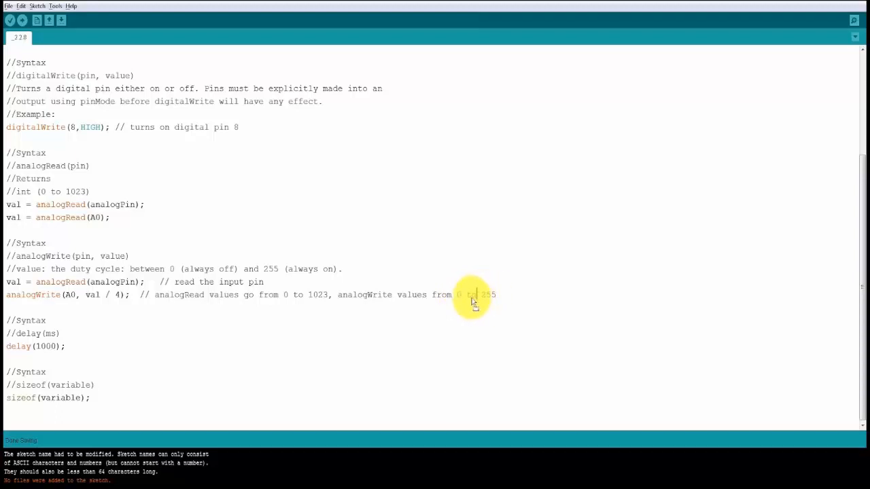
pyautogui.moveTo(461, 302)
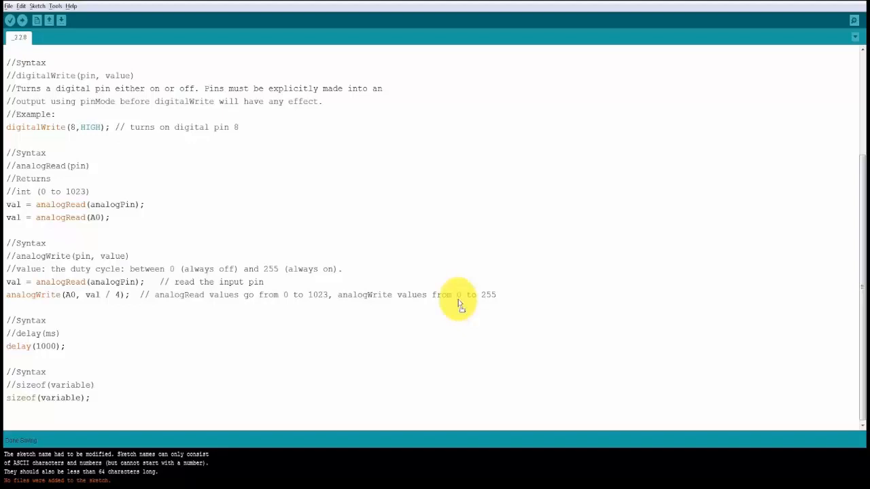
pyautogui.moveTo(427, 301)
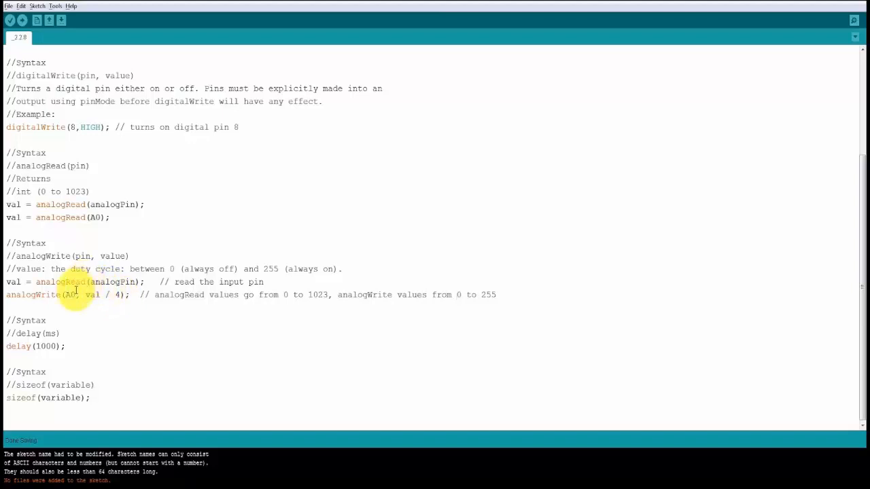
pyautogui.moveTo(257, 299)
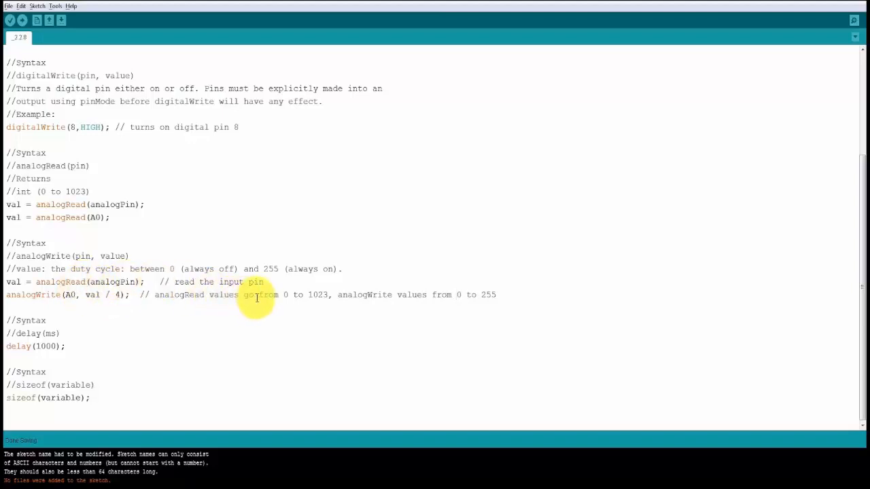
pyautogui.moveTo(326, 295)
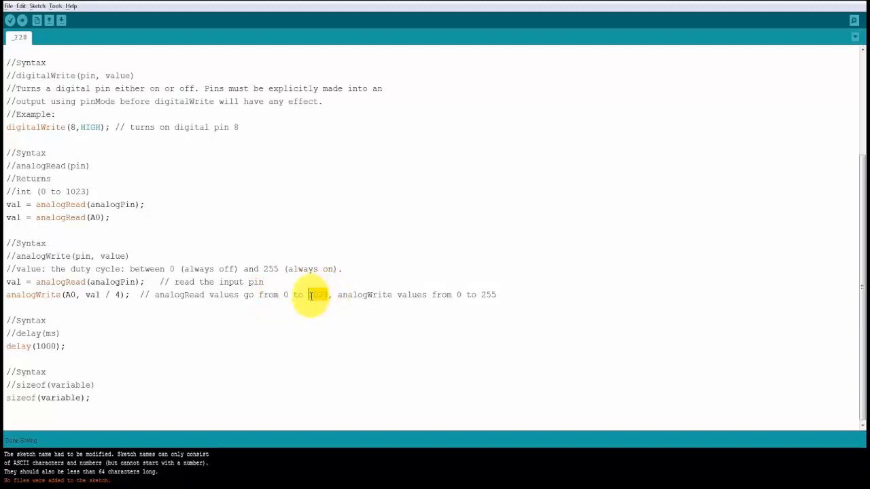
pyautogui.doubleClick(317, 294)
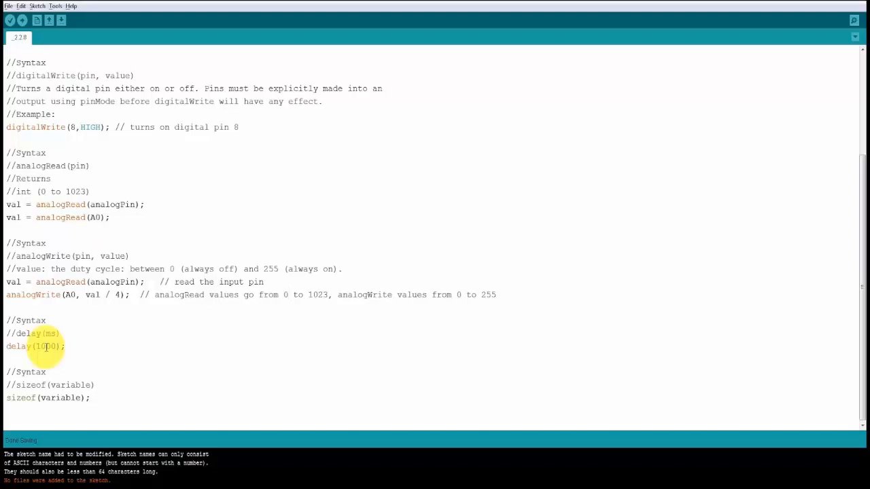
pyautogui.moveTo(28, 403)
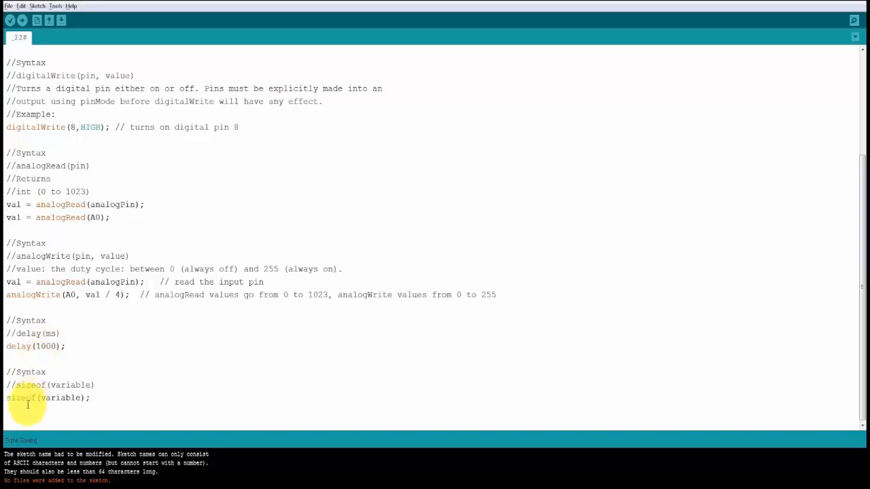
pyautogui.moveTo(29, 413)
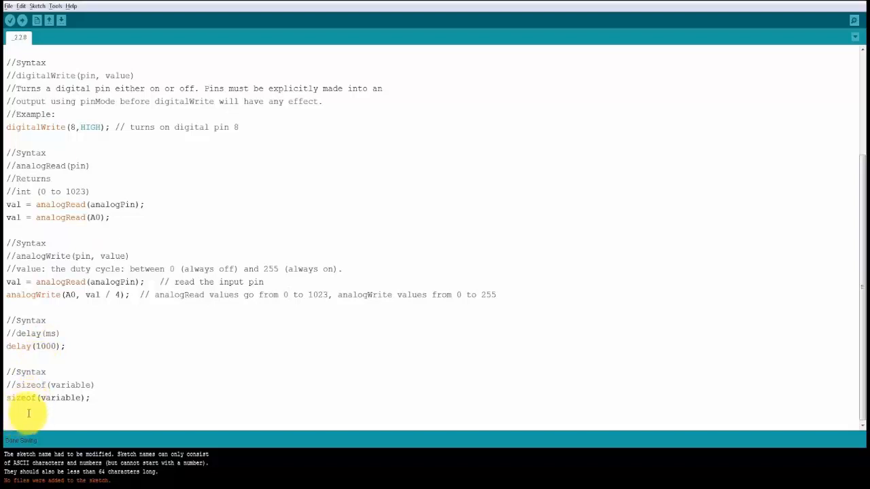
pyautogui.doubleClick(57, 397)
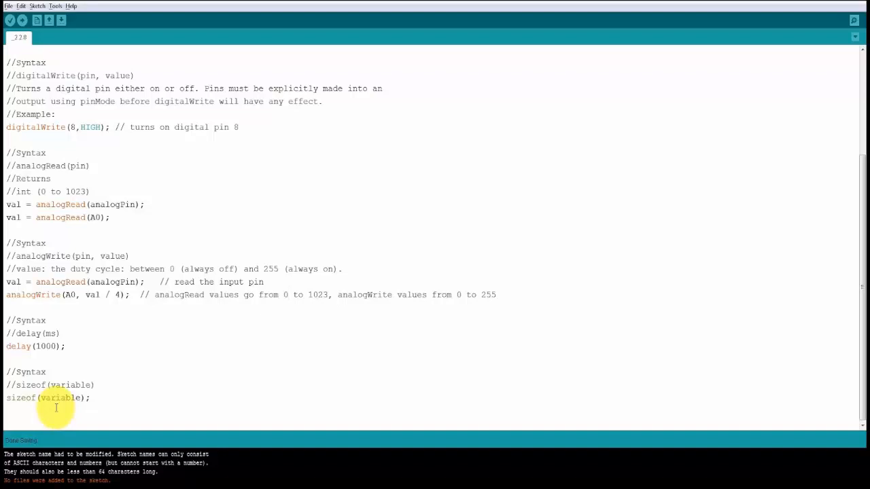
pyautogui.moveTo(86, 291)
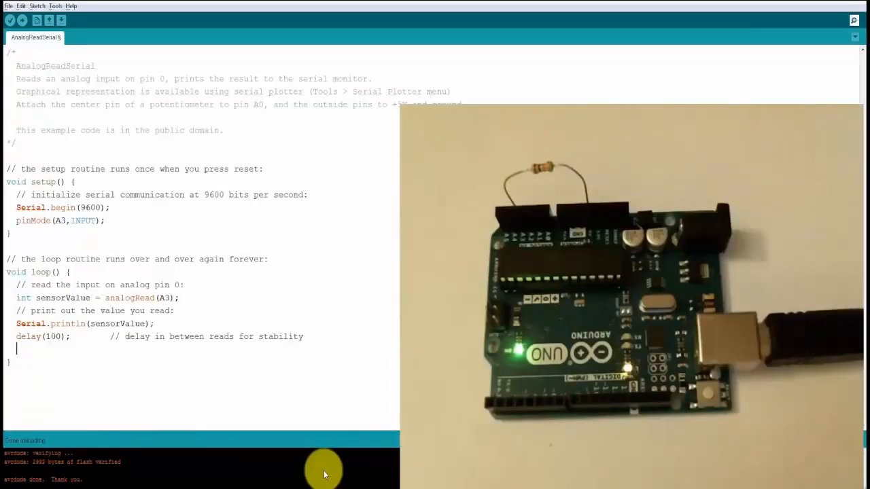
pyautogui.moveTo(82, 270)
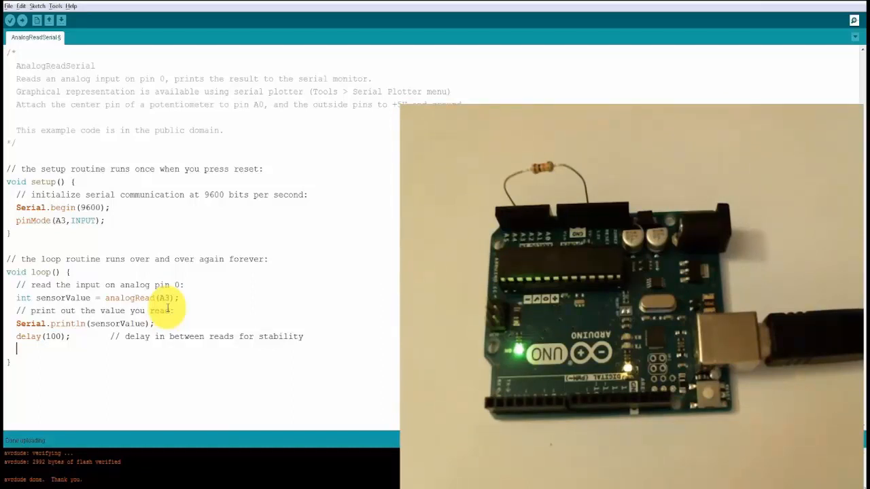
# Open the Serial Monitor on COM6 to watch the A3 sensor readings.
pyautogui.click(11, 20)
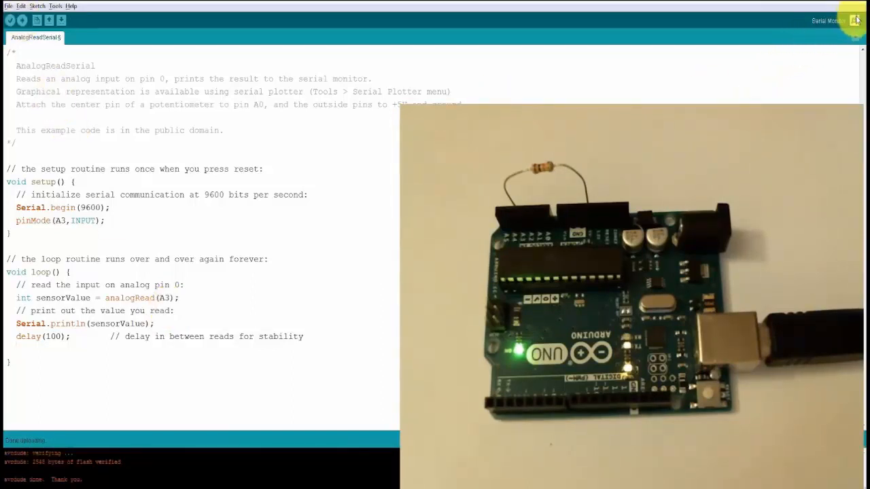
pyautogui.click(855, 19)
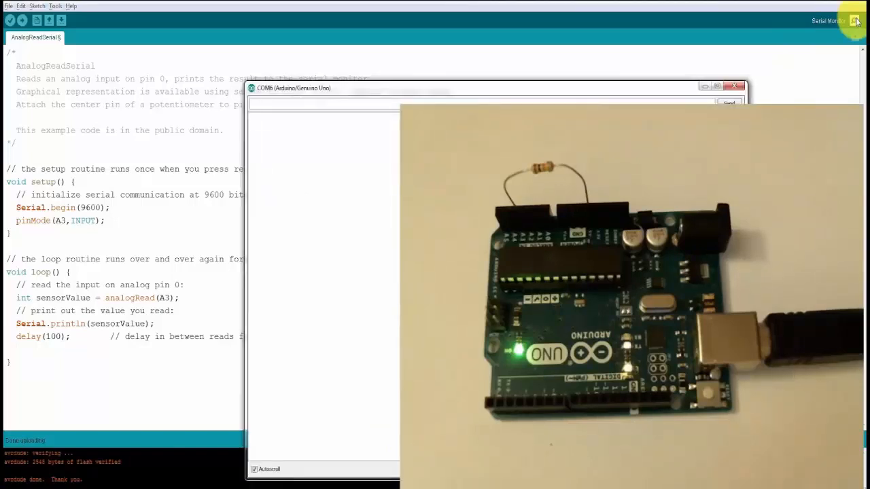